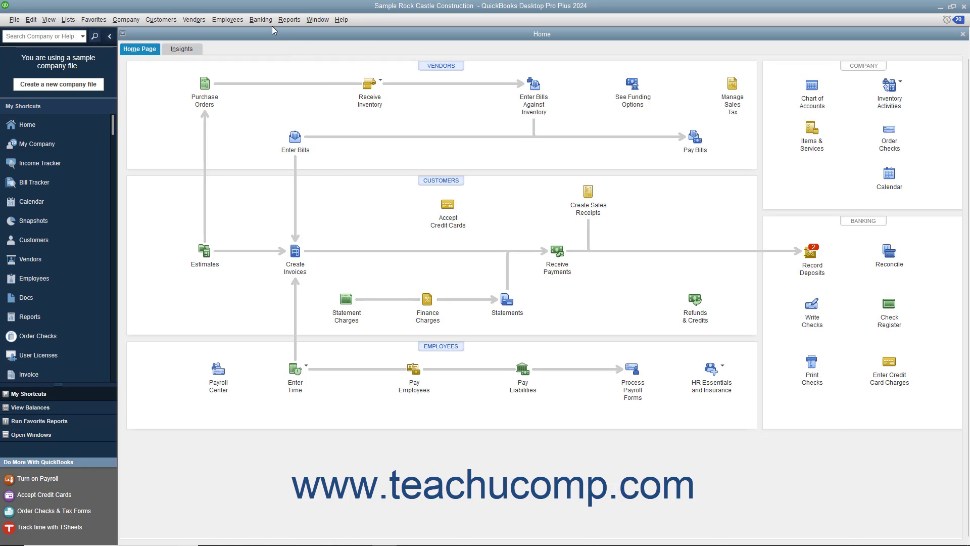
- Start a new check from the Write Checks icon on the Home page
{"action": "left_click", "coordinate": [812, 304]}
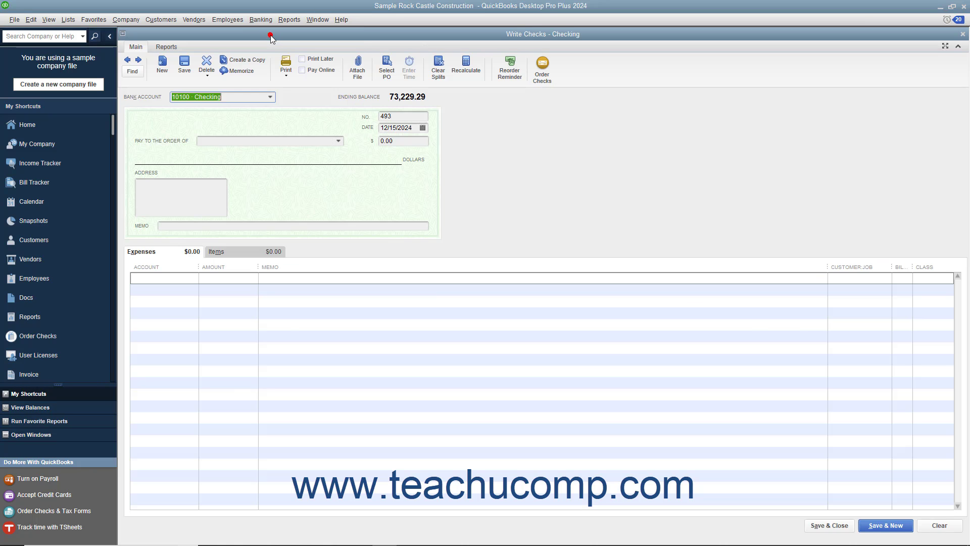
{"action": "mouse_move", "coordinate": [286, 61]}
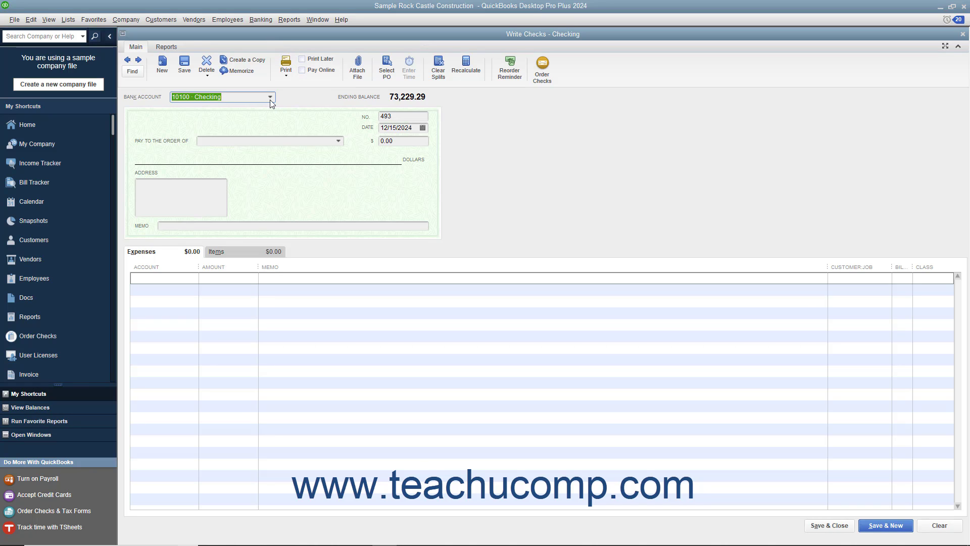
{"action": "left_click", "coordinate": [269, 96]}
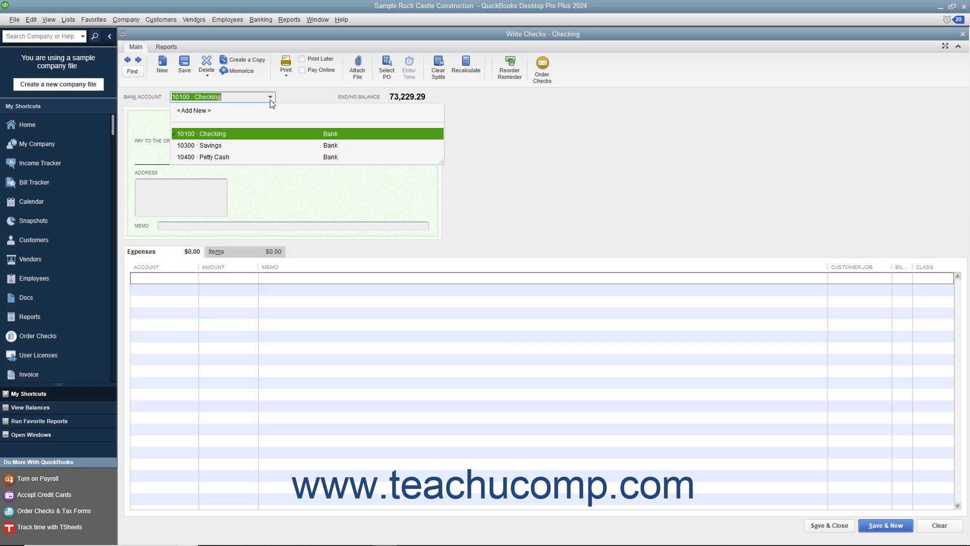
{"action": "left_click", "coordinate": [203, 133]}
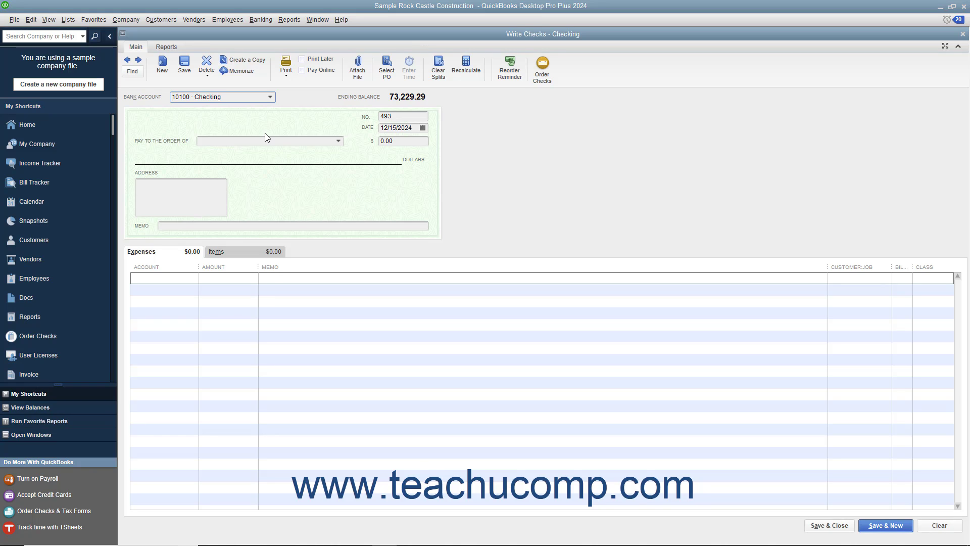
{"action": "mouse_move", "coordinate": [281, 138]}
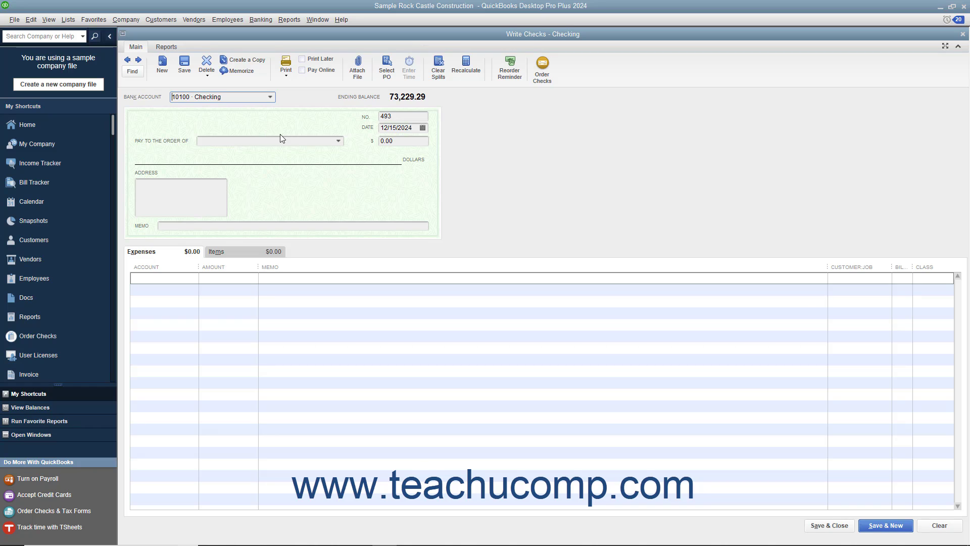
{"action": "left_click", "coordinate": [402, 116]}
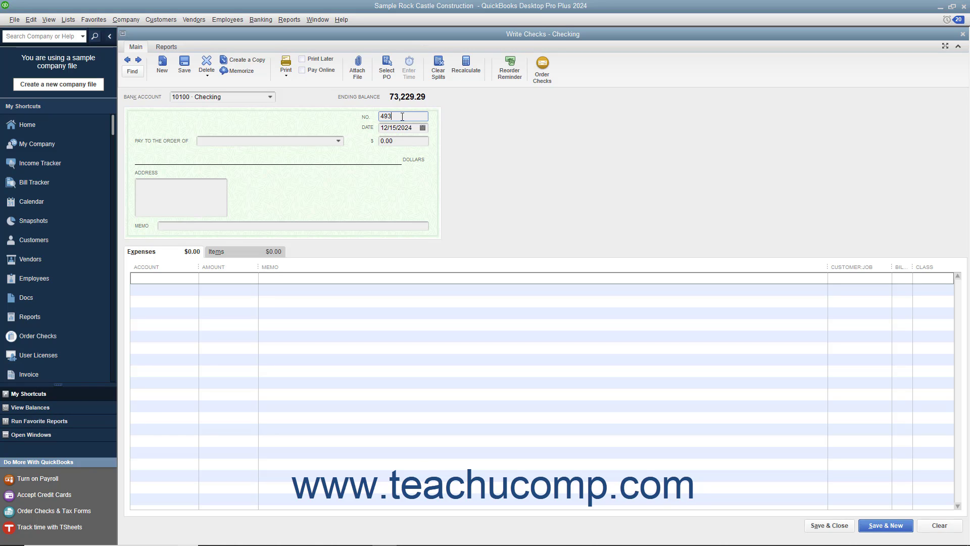
{"action": "mouse_move", "coordinate": [319, 58]}
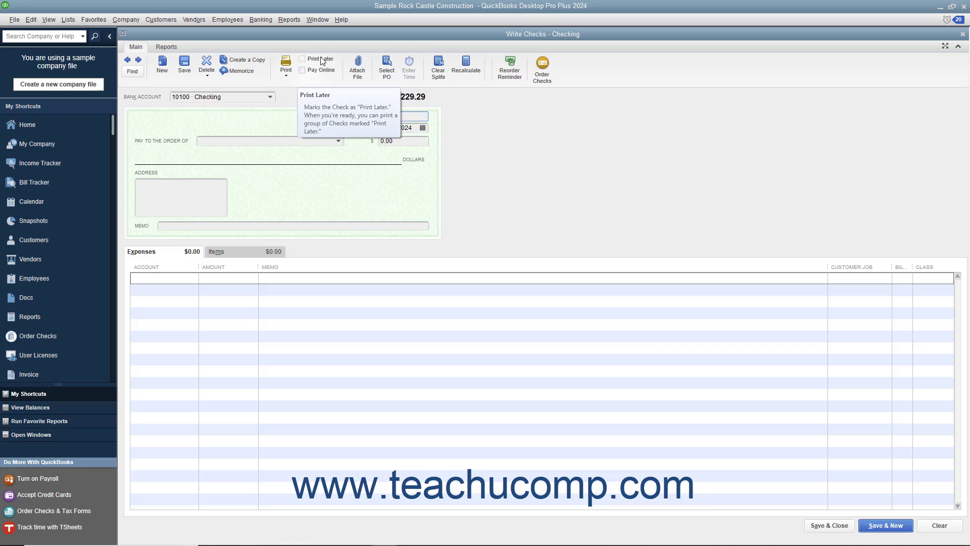
- Mark the check Print Later and keep its date at December 15, 2024
{"action": "left_click", "coordinate": [301, 58]}
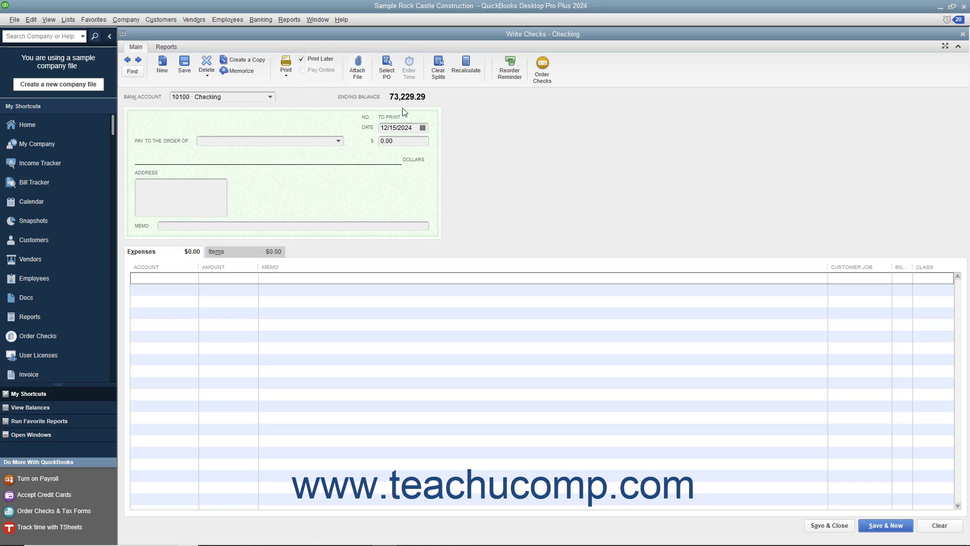
{"action": "left_click", "coordinate": [422, 127]}
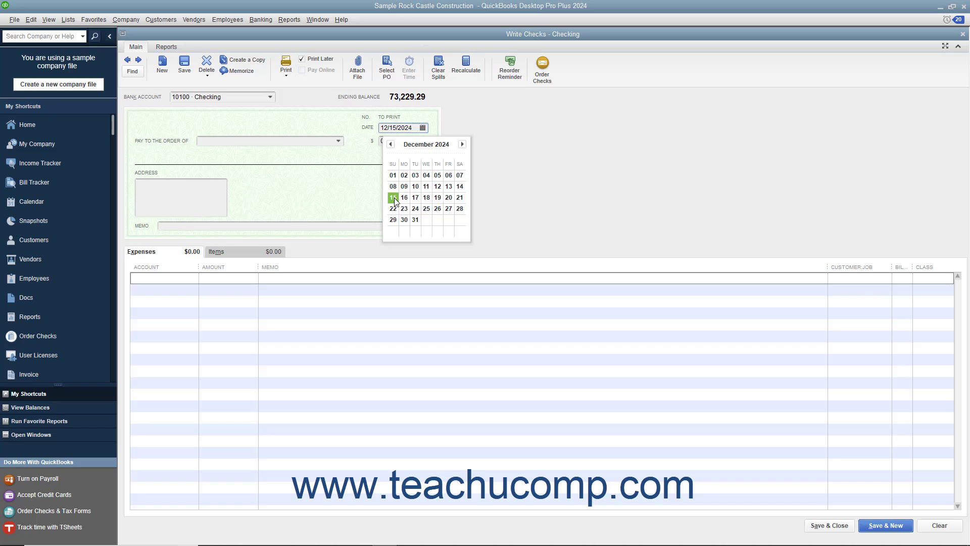
{"action": "left_click", "coordinate": [392, 197]}
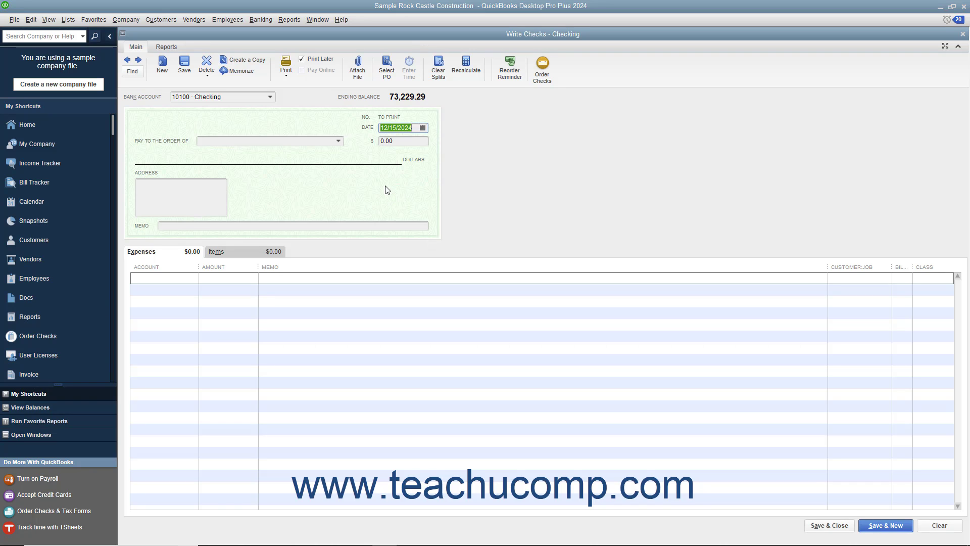
{"action": "mouse_move", "coordinate": [339, 141]}
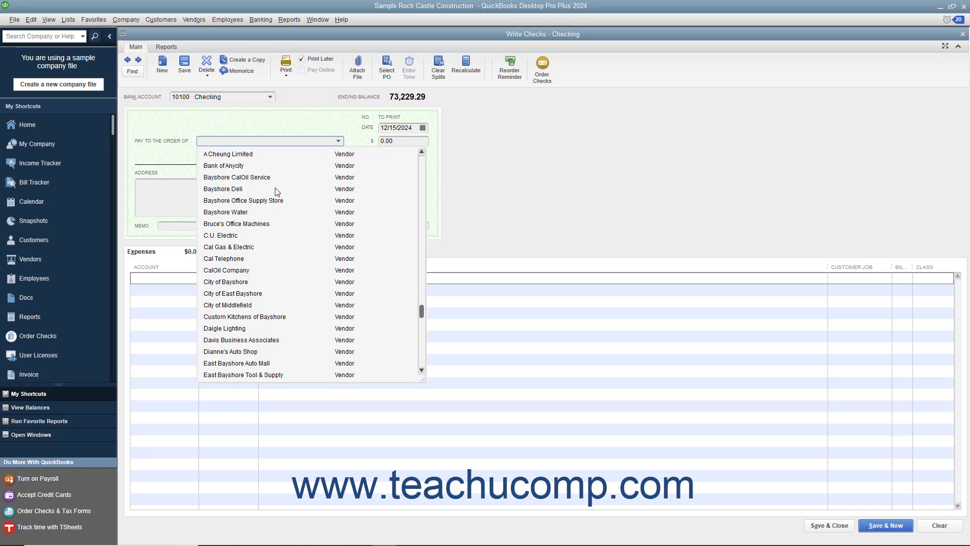
- Make the check payable to Bayshore Office Supply Store for $75.00
{"action": "left_click", "coordinate": [243, 200]}
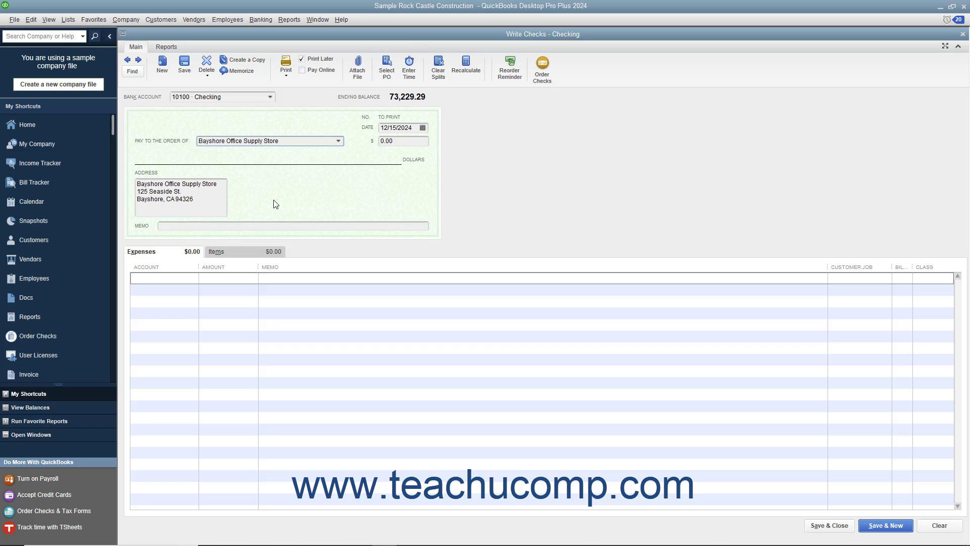
{"action": "mouse_move", "coordinate": [336, 164]}
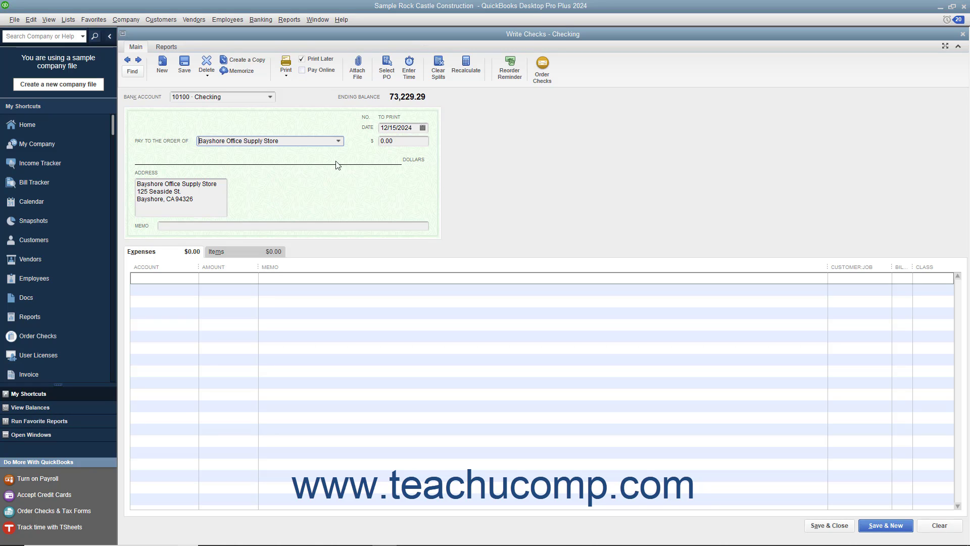
{"action": "type", "text": "7"}
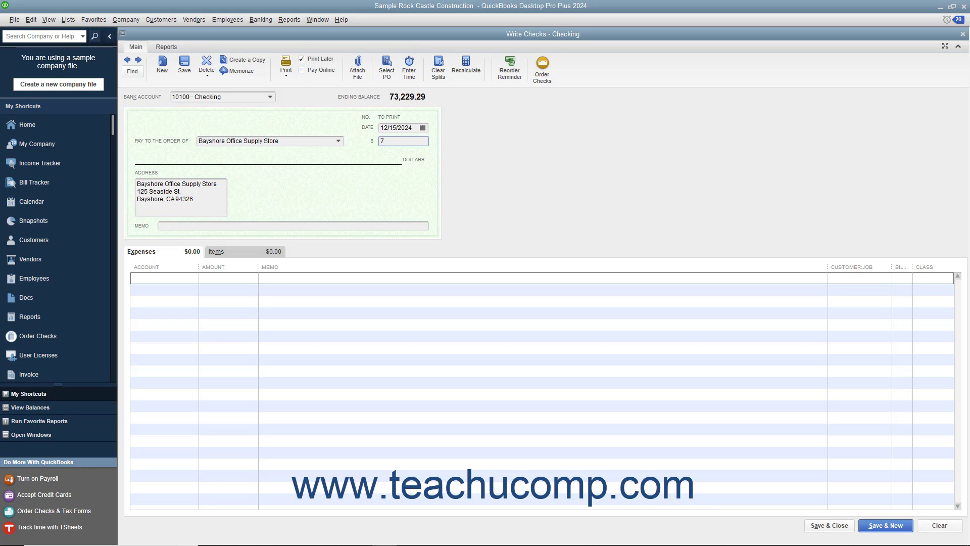
{"action": "type", "text": "5"}
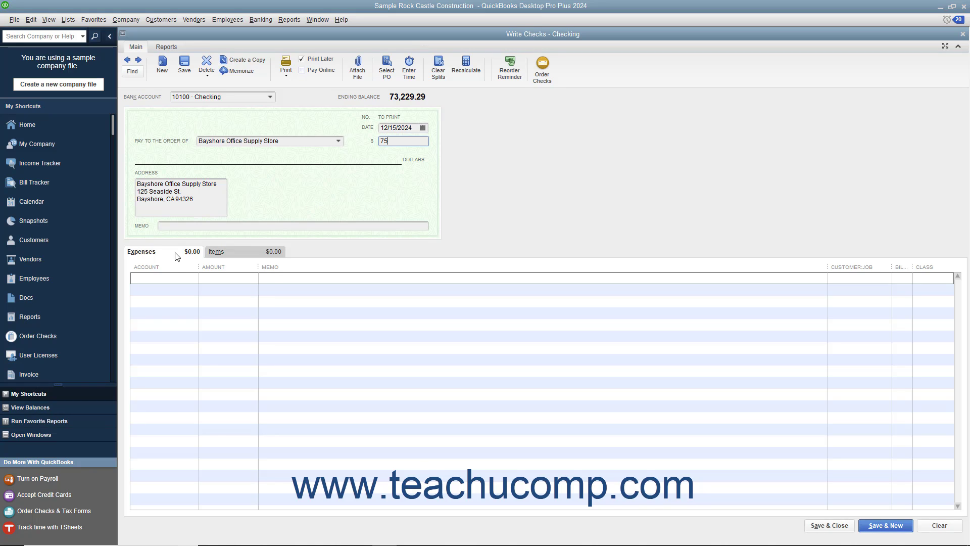
{"action": "key", "text": "Tab"}
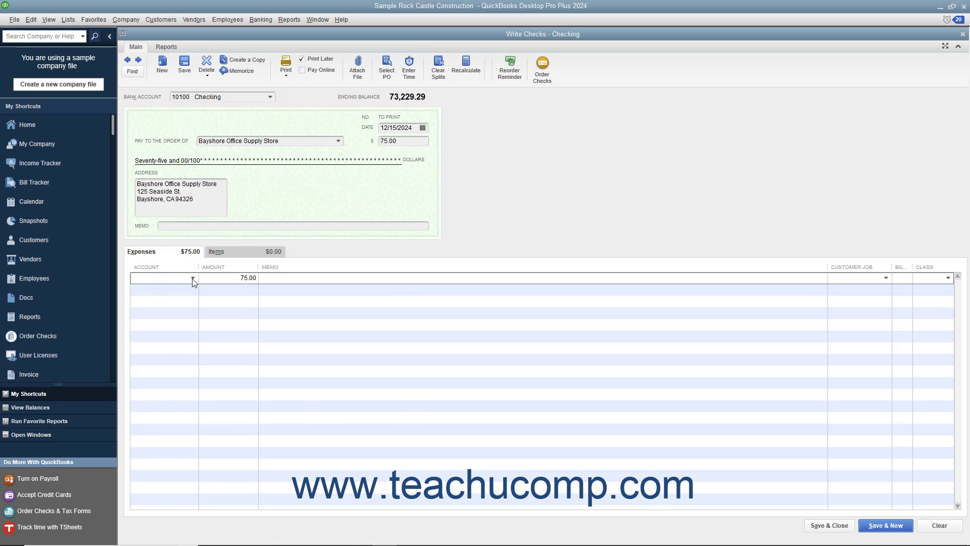
- Charge the first expense line to 63000 · Office Supplies for 50.00
{"action": "left_click", "coordinate": [193, 278]}
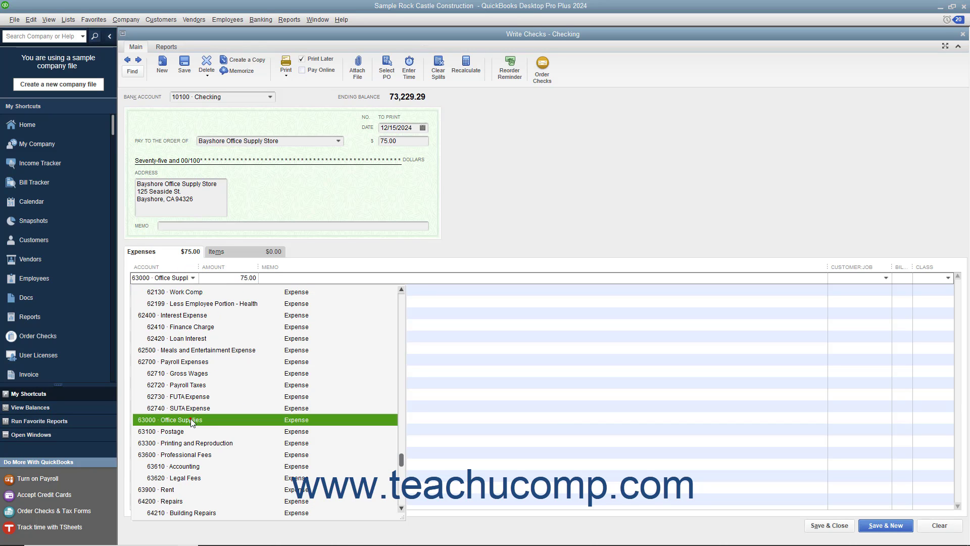
{"action": "left_click", "coordinate": [183, 419]}
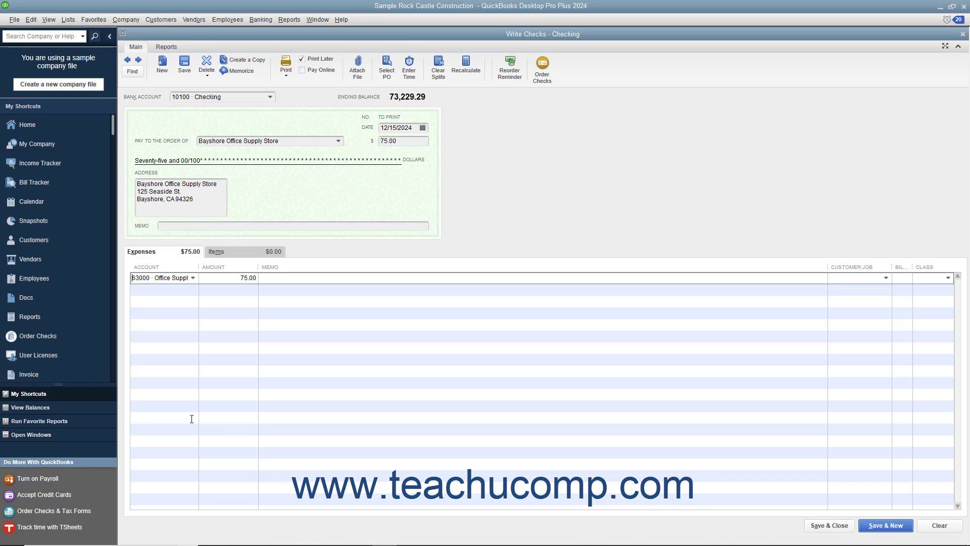
{"action": "mouse_move", "coordinate": [204, 329]}
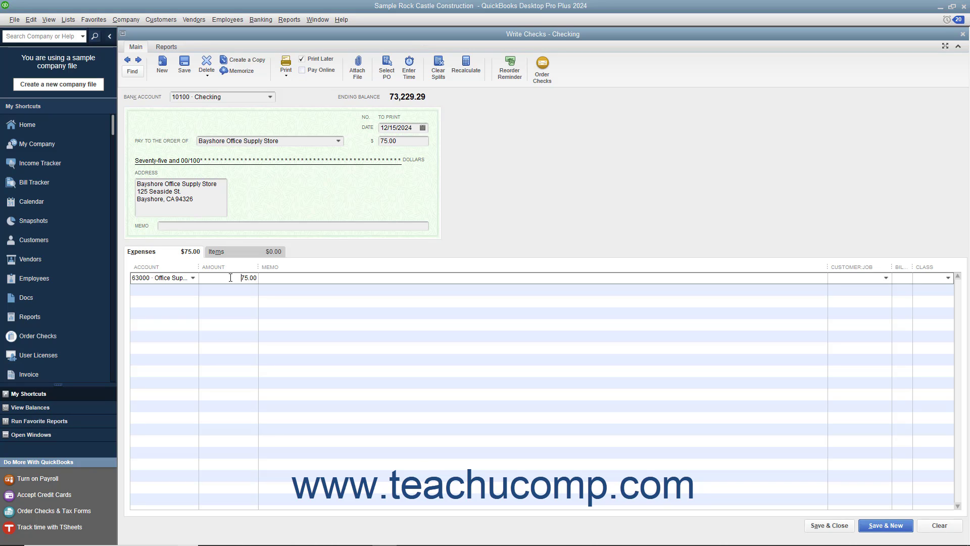
{"action": "type", "text": "50"}
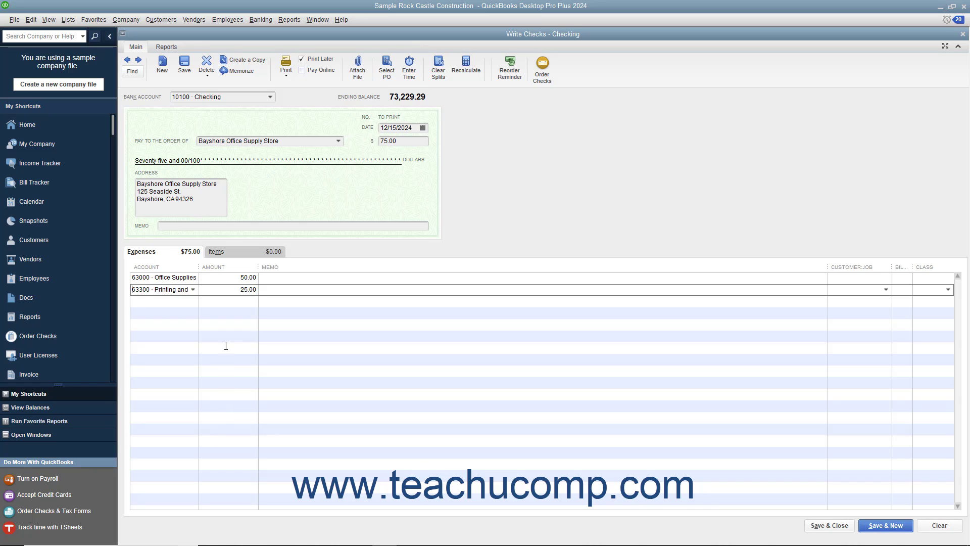
{"action": "mouse_move", "coordinate": [230, 323]}
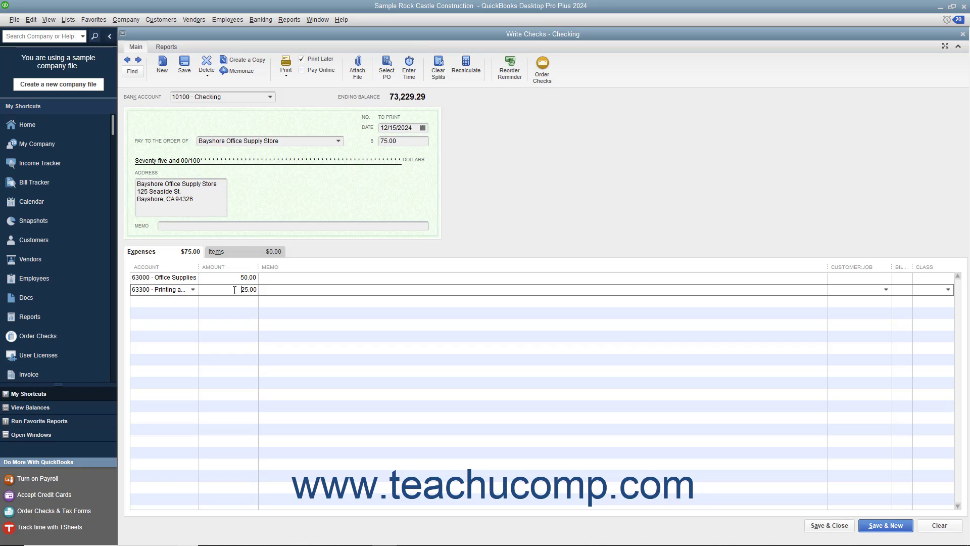
{"action": "mouse_move", "coordinate": [805, 493]}
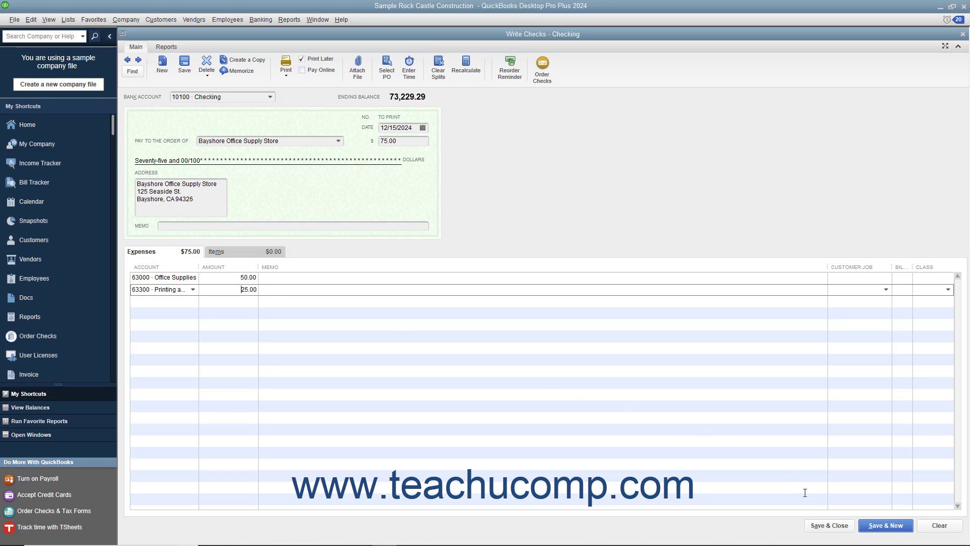